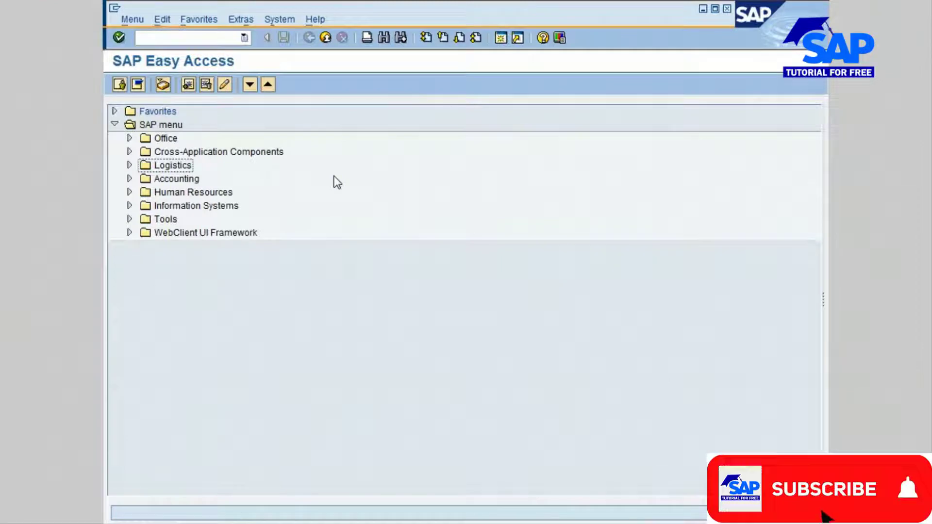
- Leave the invoice form and return to the SAP main menu
click(824, 489)
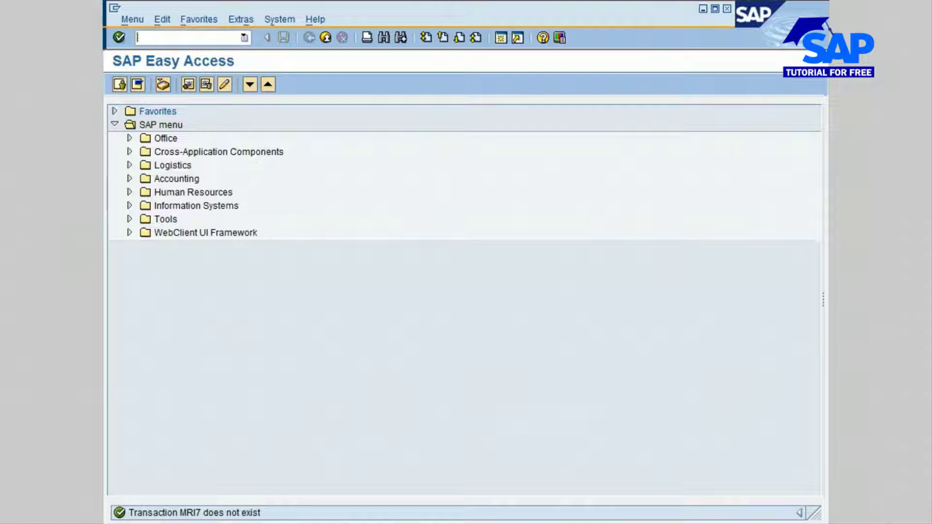
text(/NMIR)
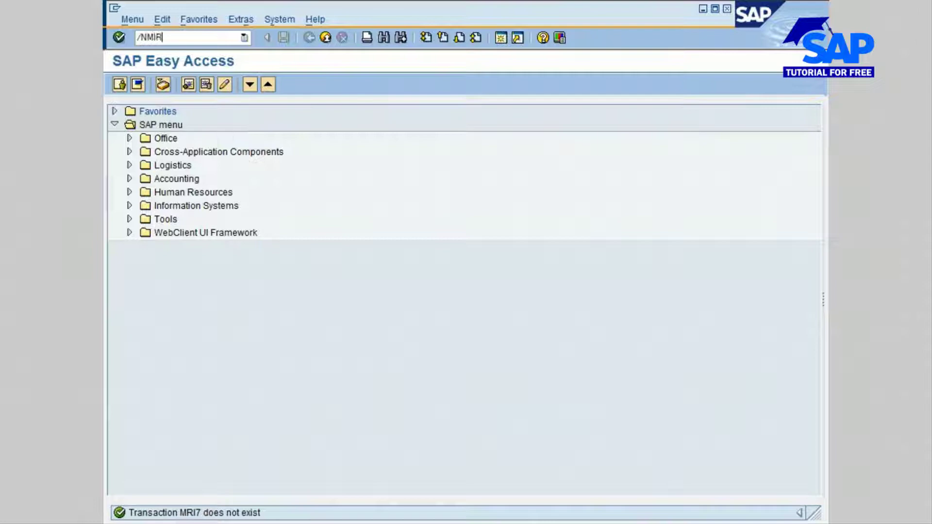
text(7)
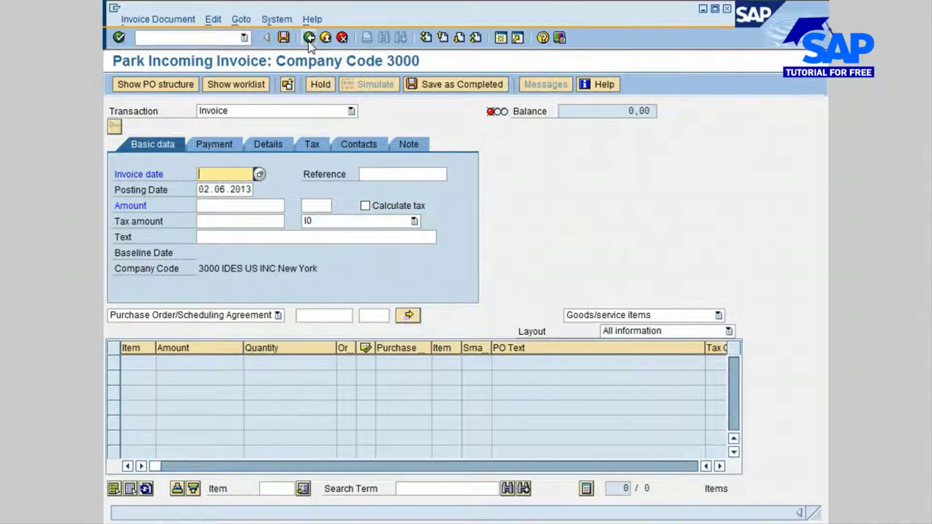
click(308, 36)
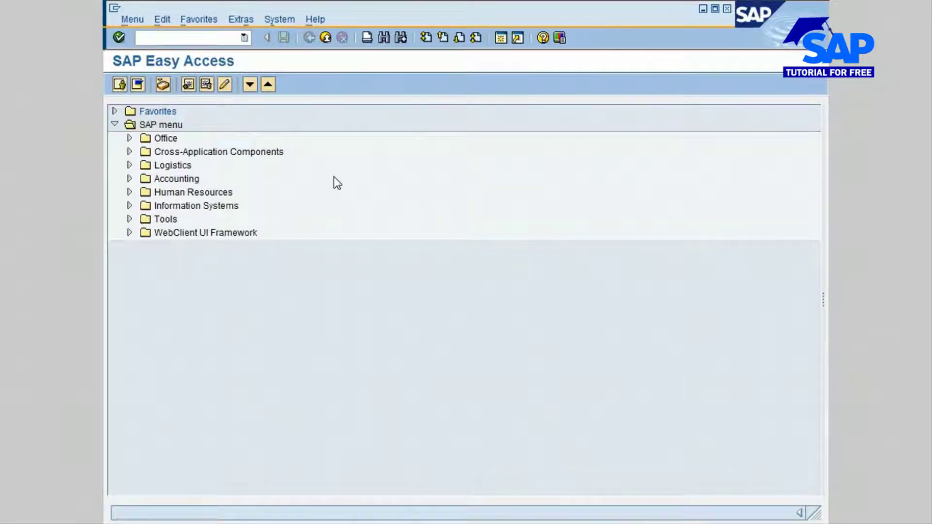
mouse_move(330, 203)
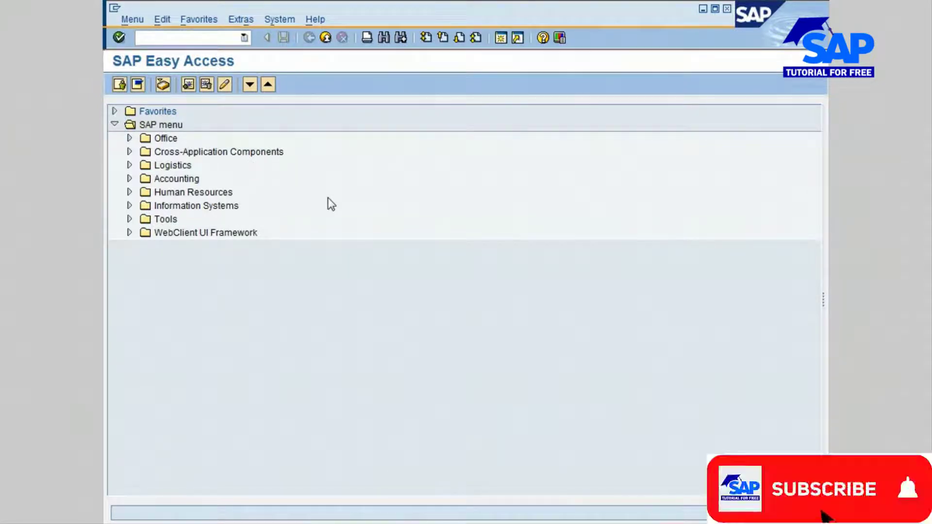
click(823, 489)
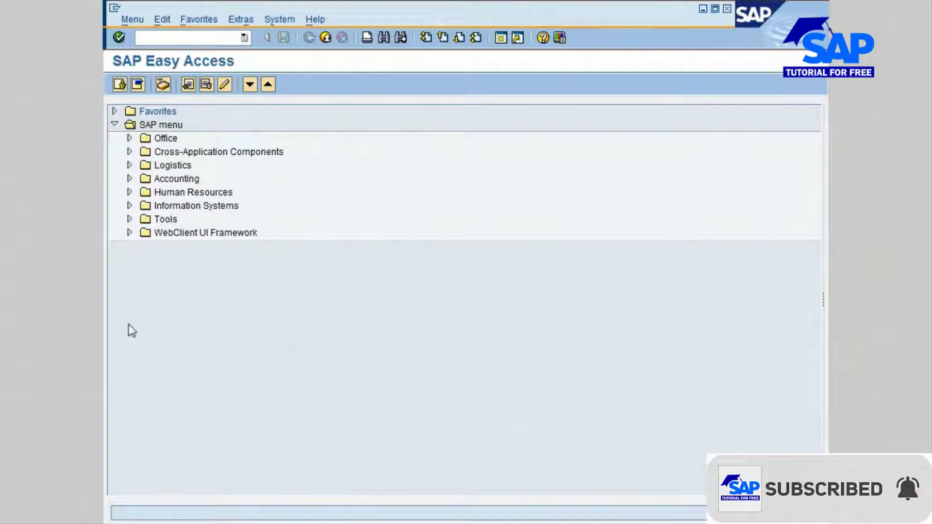
- Start MIR7 Park Invoice via Logistics > Materials Management > Logistics Invoice Verification
click(129, 165)
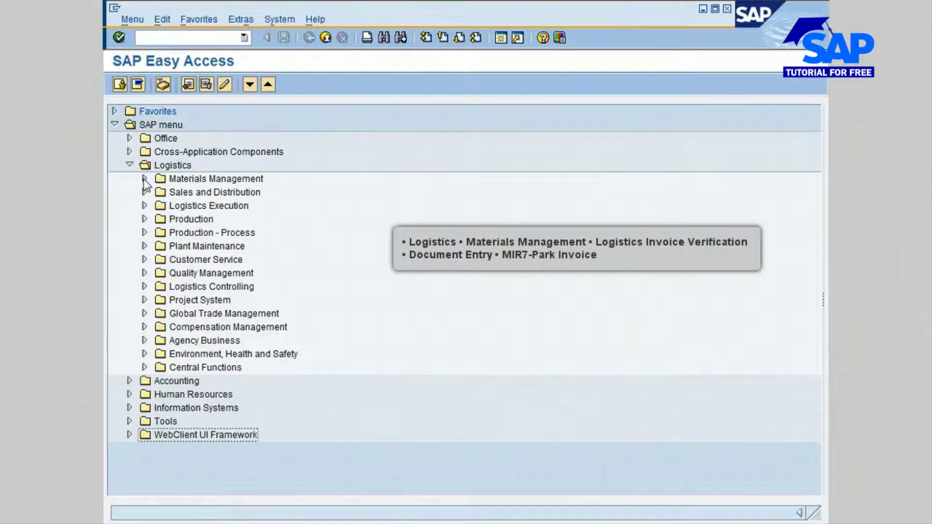
click(145, 178)
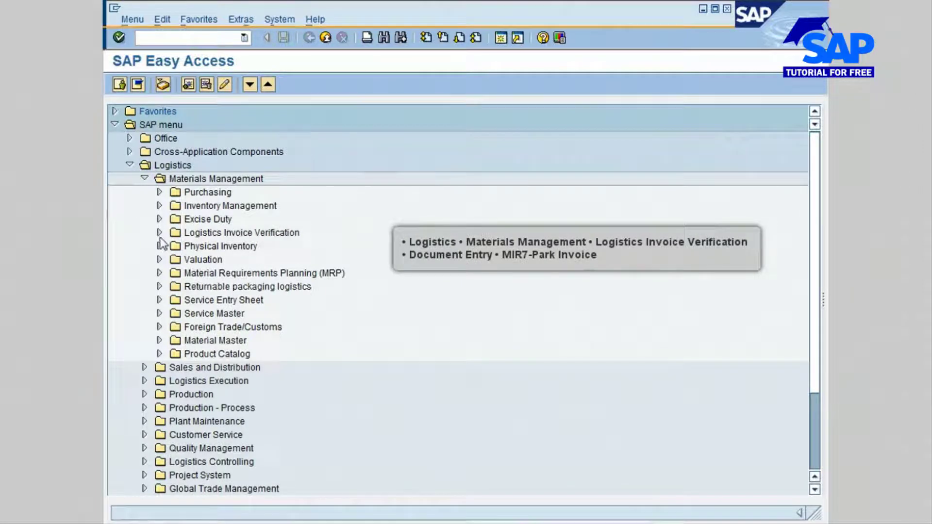
click(159, 233)
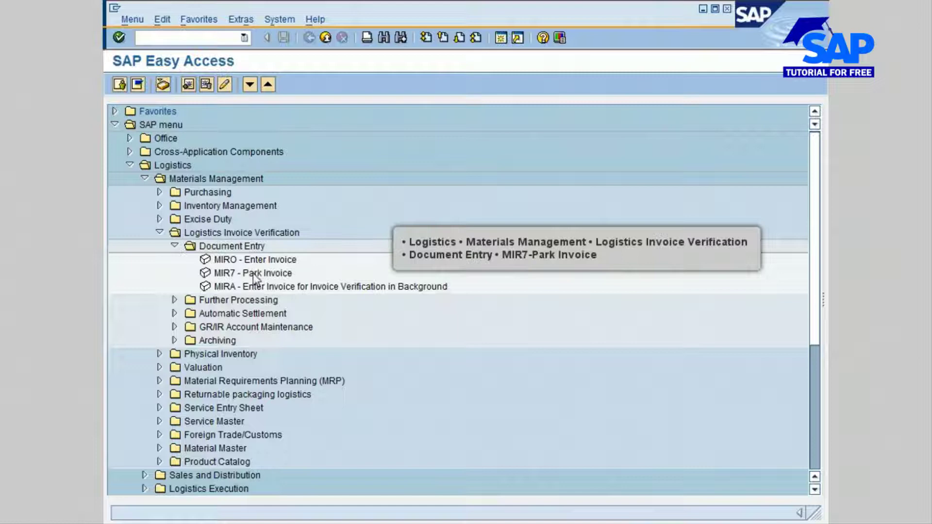
click(252, 273)
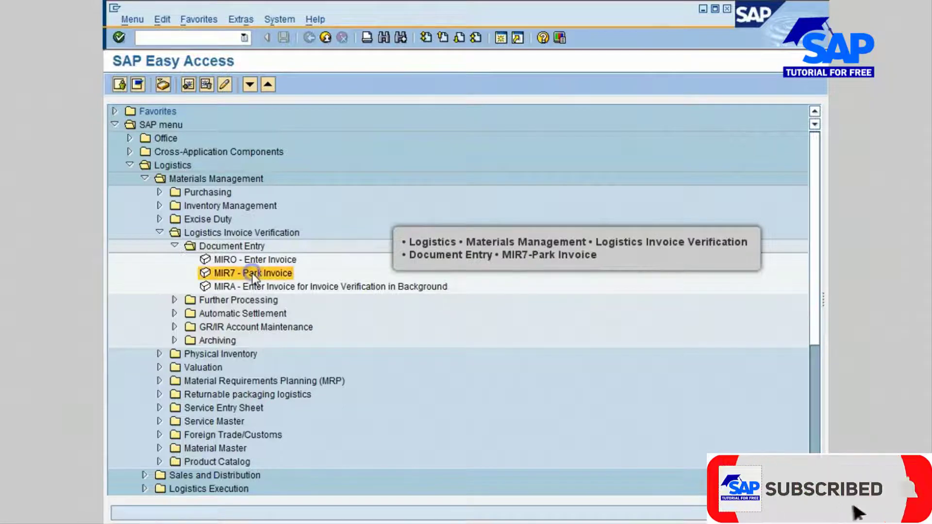
double_click(249, 273)
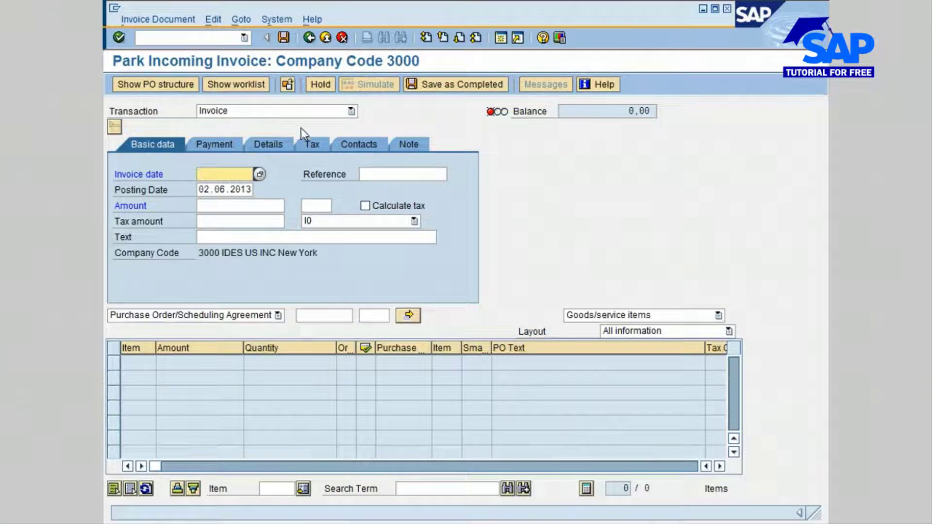
mouse_move(553, 202)
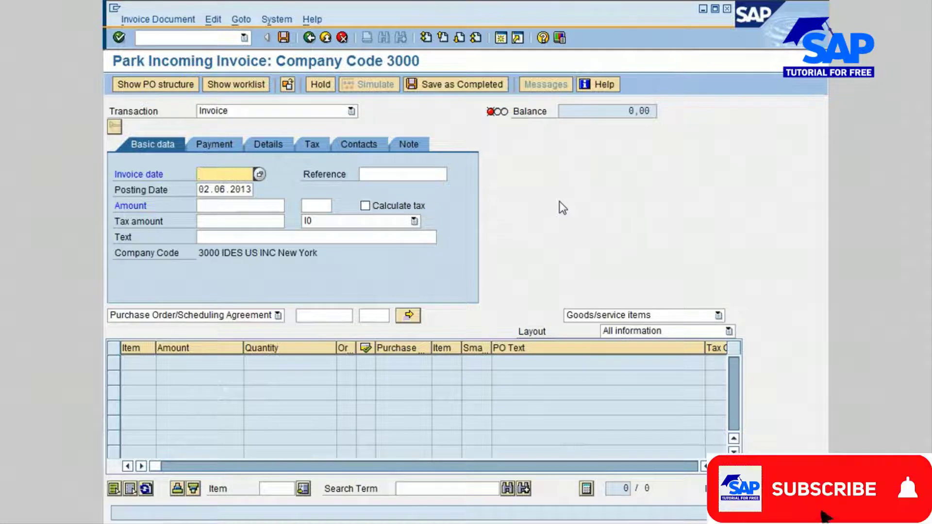
click(825, 490)
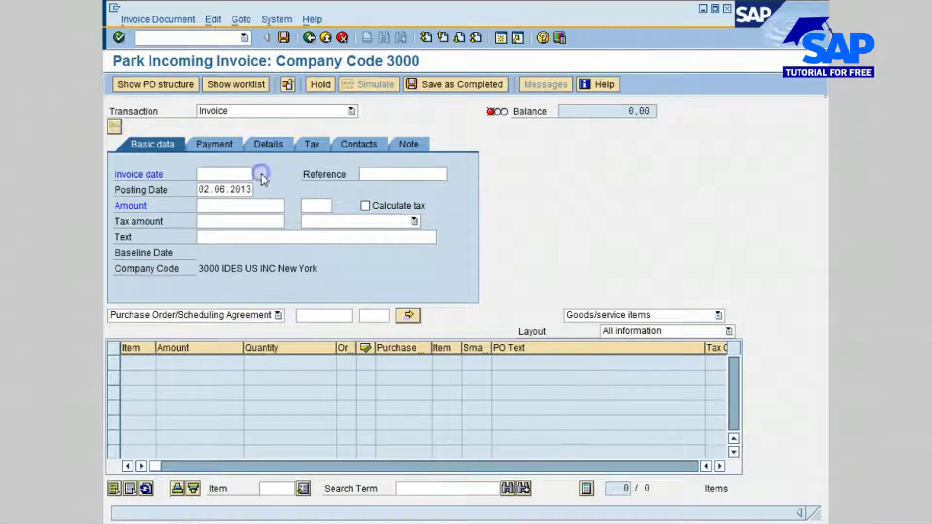
click(261, 175)
text(03.06.2013)
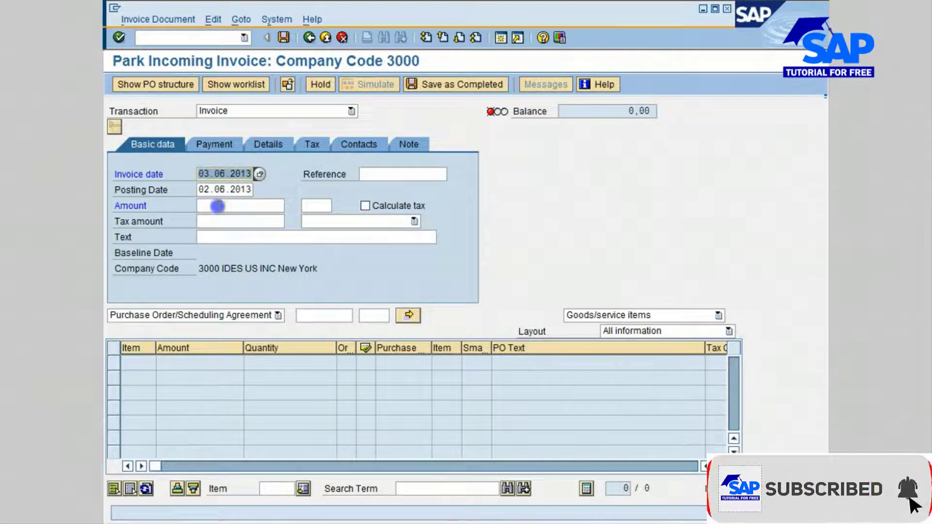
text(800)
click(360, 220)
text(I0)
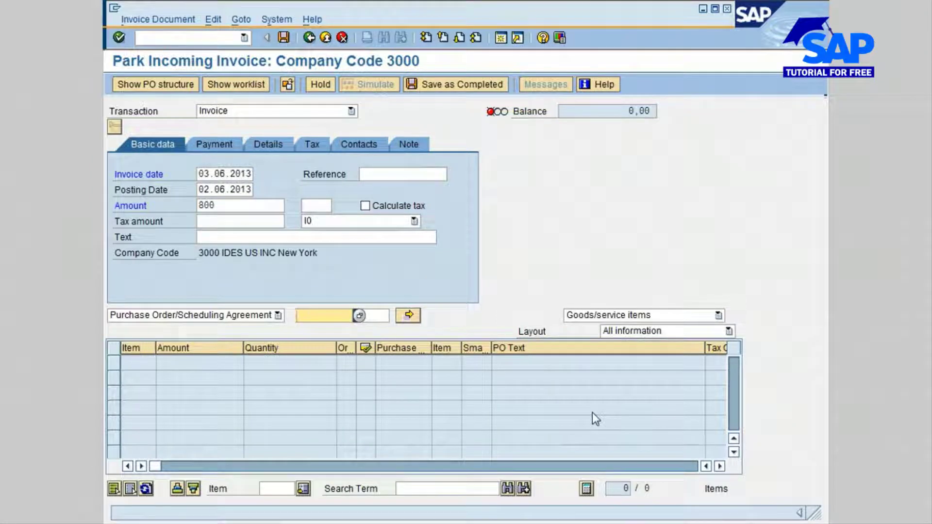
click(332, 316)
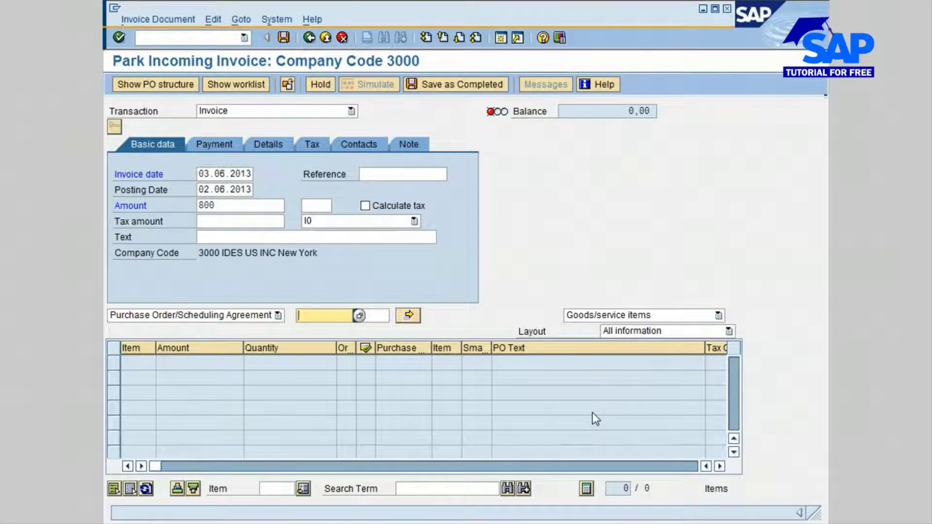
text(45)
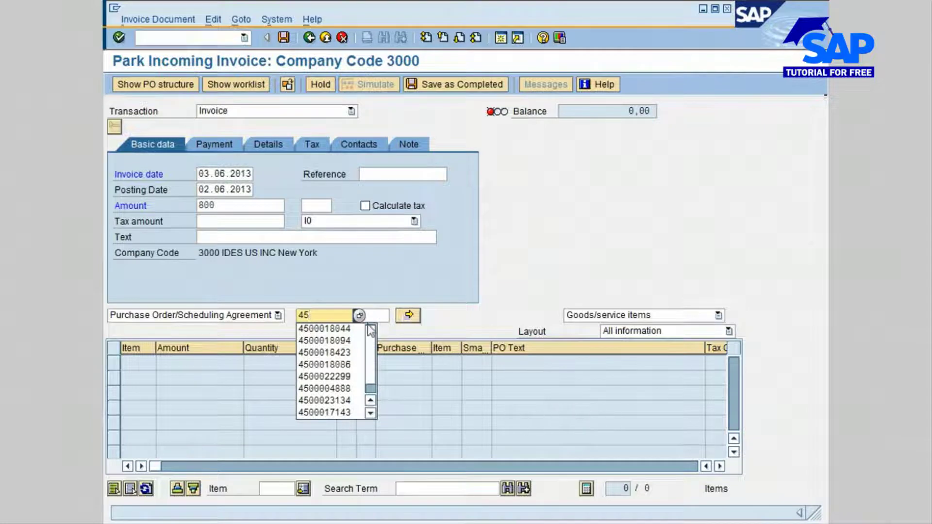
click(320, 328)
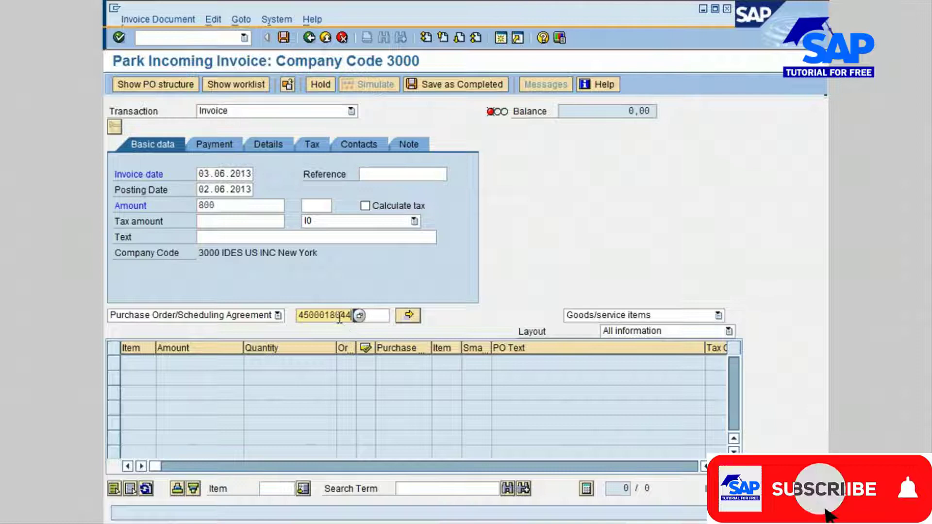
key(Enter)
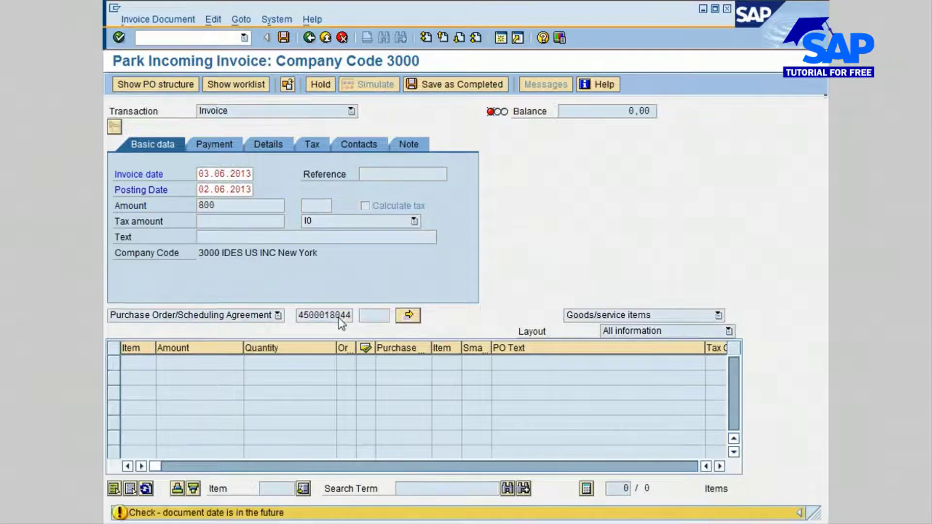
click(407, 316)
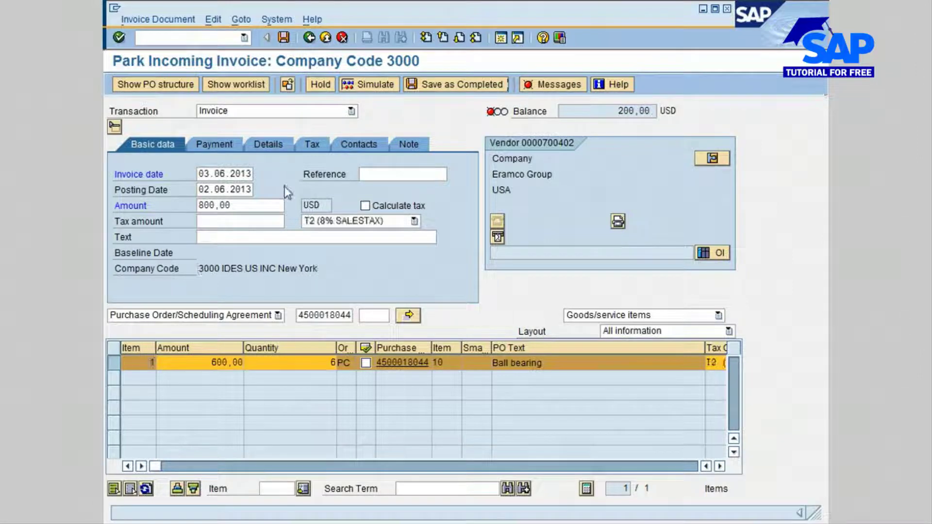
- In Payment, set baseline date 02.06.2013 and payment terms NT30
click(214, 143)
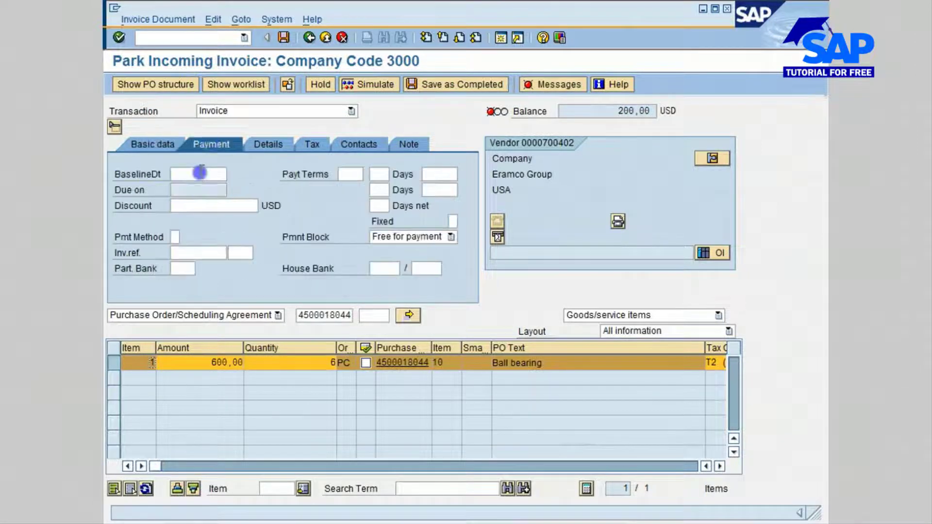
click(198, 174)
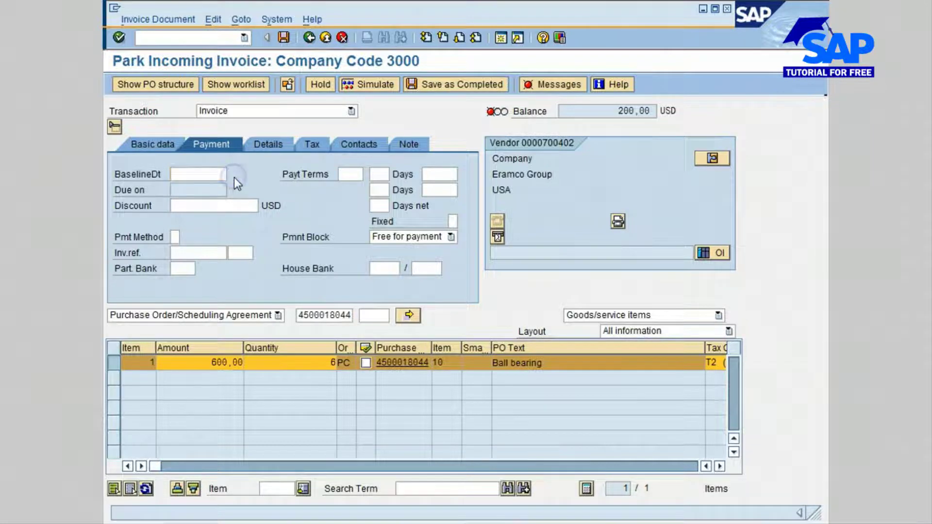
click(235, 174)
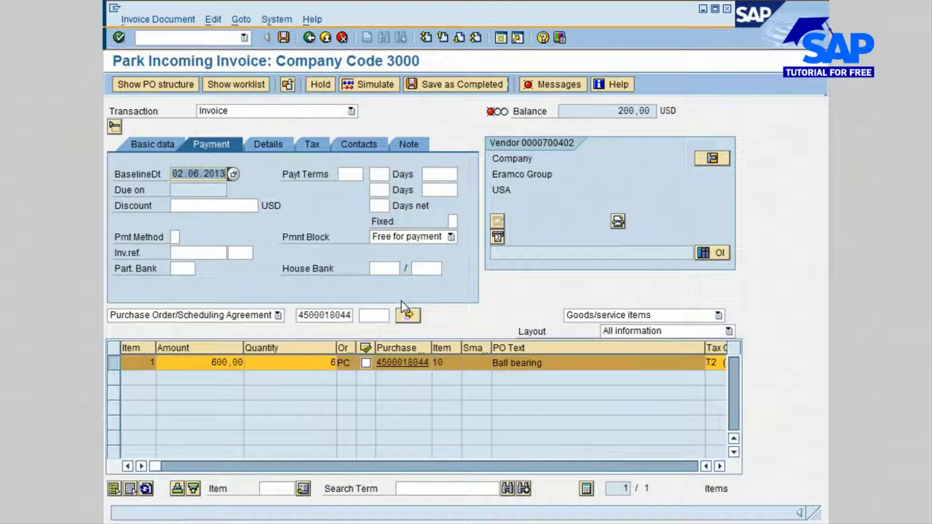
mouse_move(338, 295)
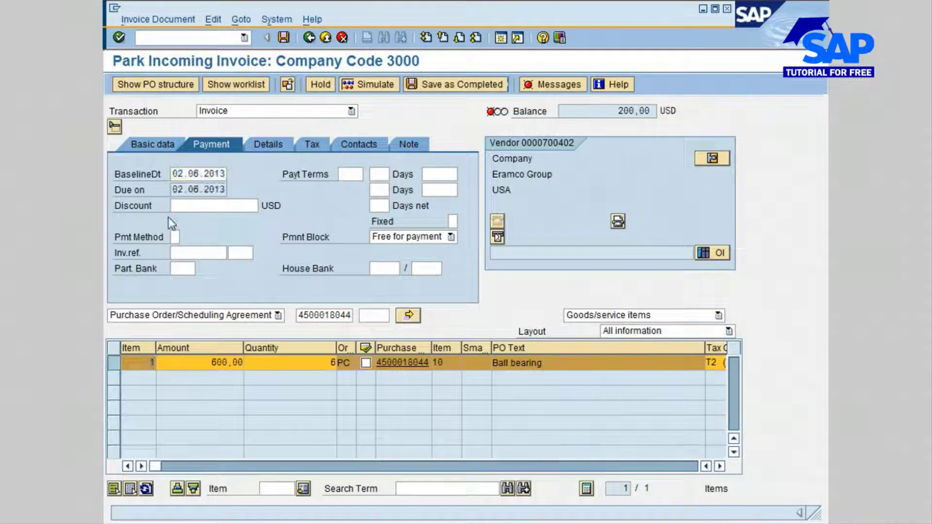
click(350, 175)
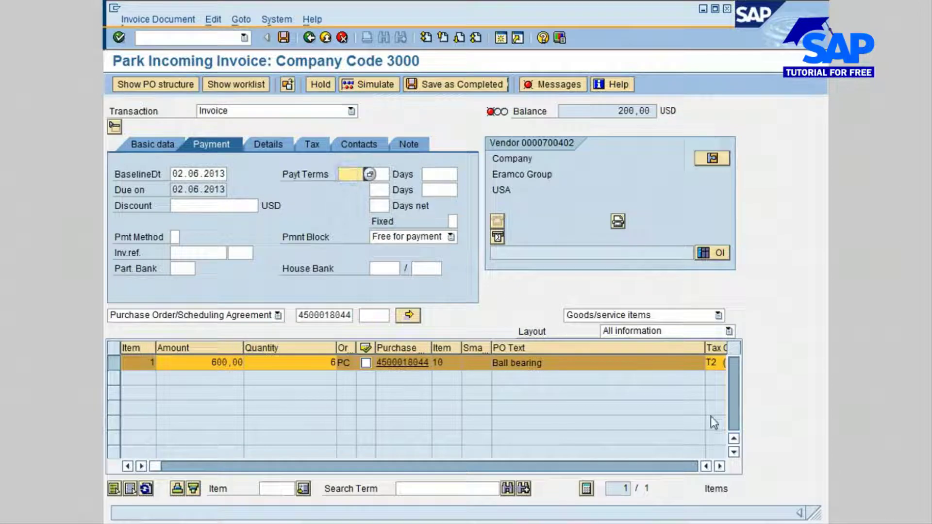
text(n)
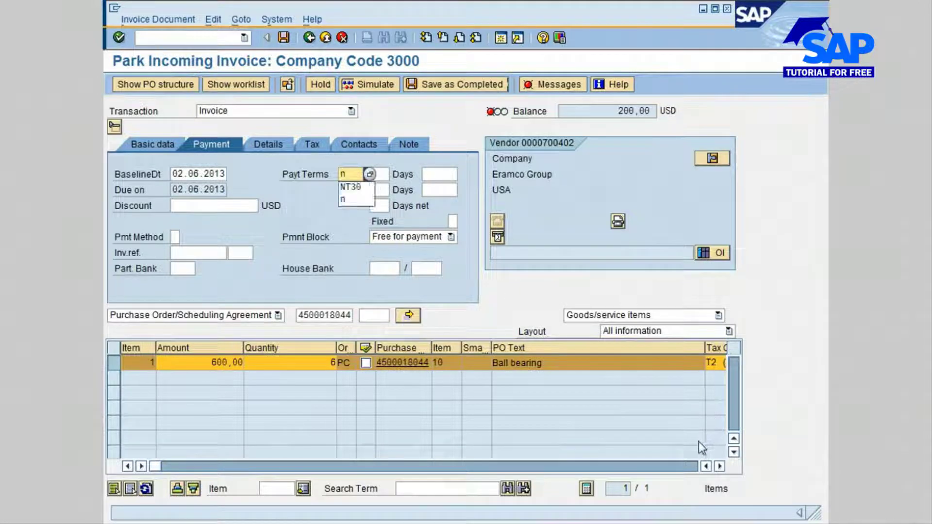
click(349, 187)
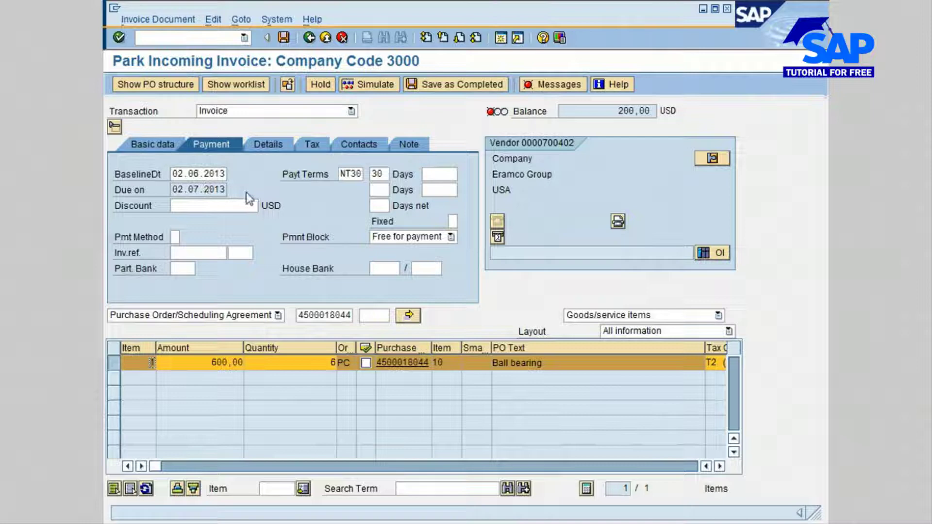
mouse_move(375, 191)
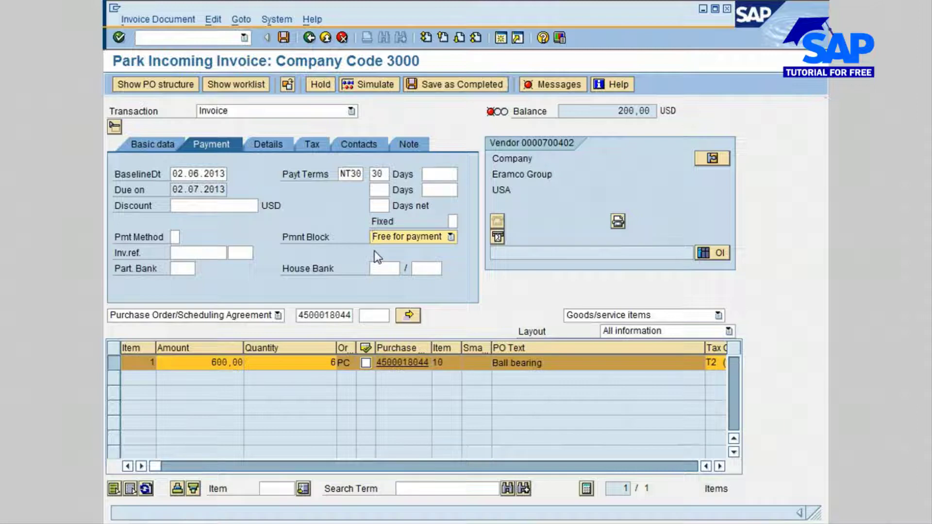
mouse_move(434, 256)
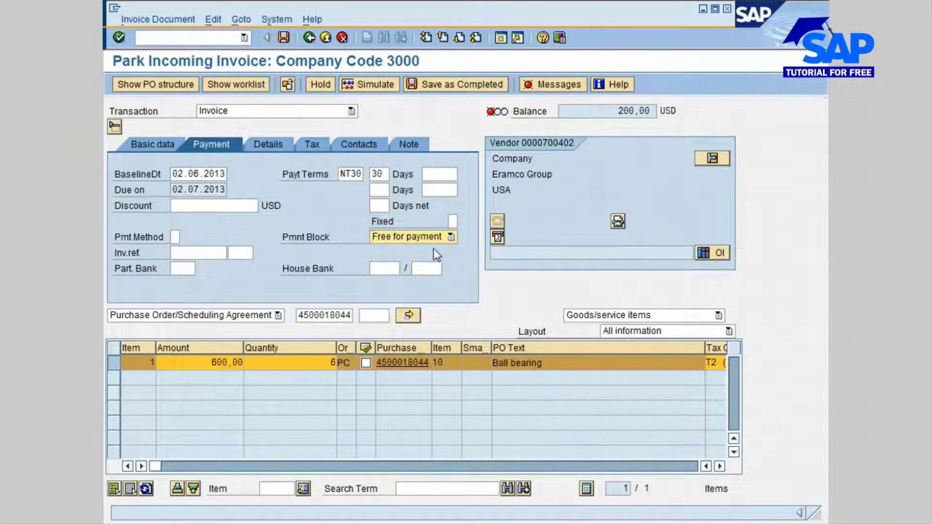
mouse_move(454, 251)
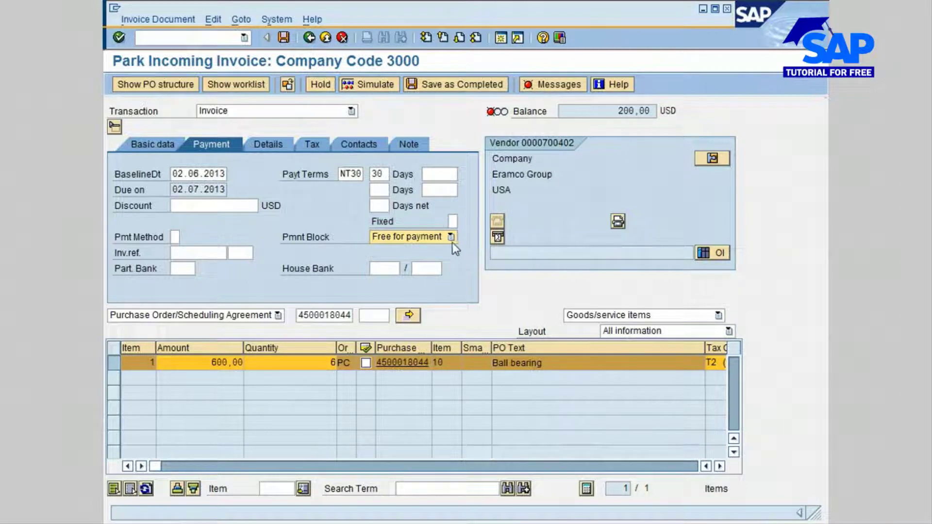
- Leave the payment block unset and return to the invoice's basic data
click(450, 237)
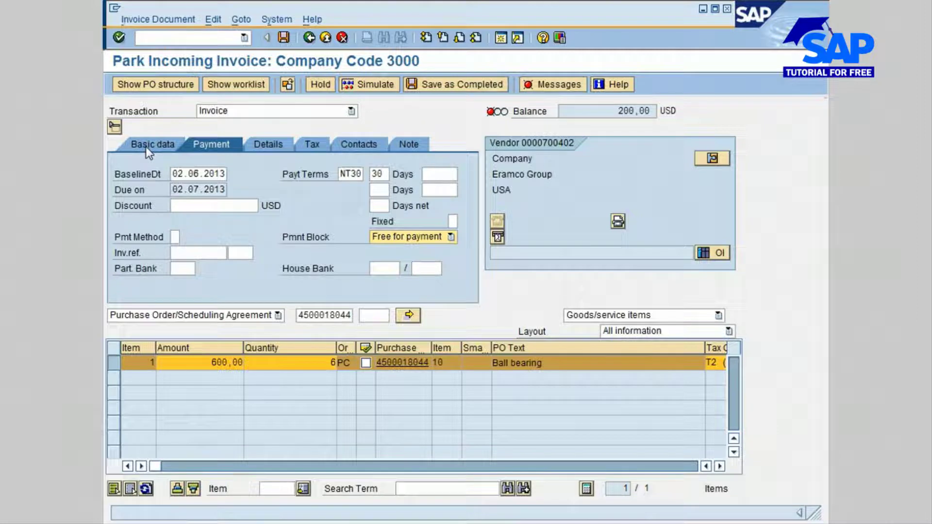
click(151, 144)
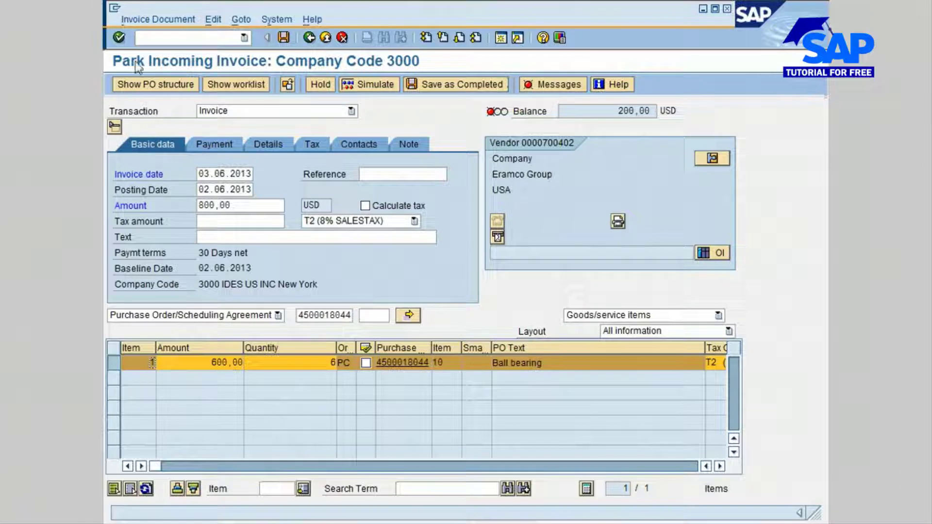
mouse_move(145, 30)
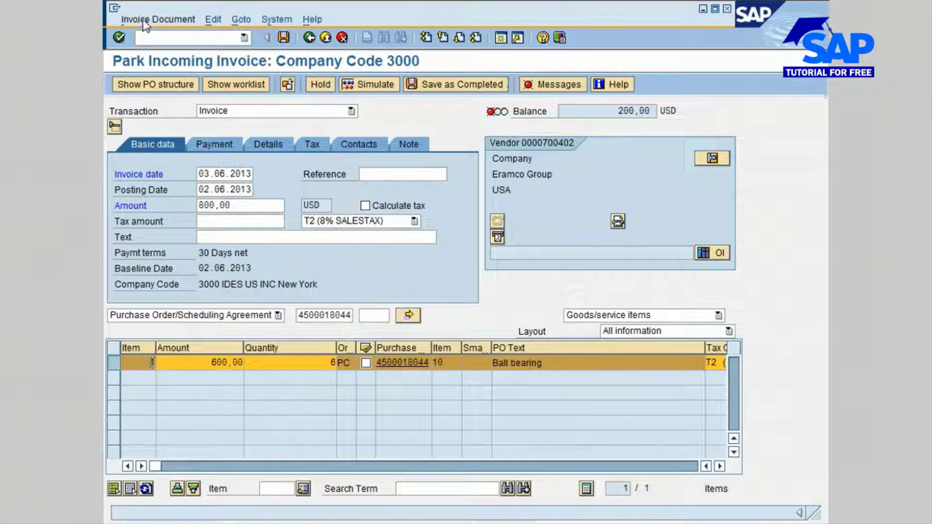
- Save the invoice as a parked document via Invoice Document > Save Parked Document
click(160, 19)
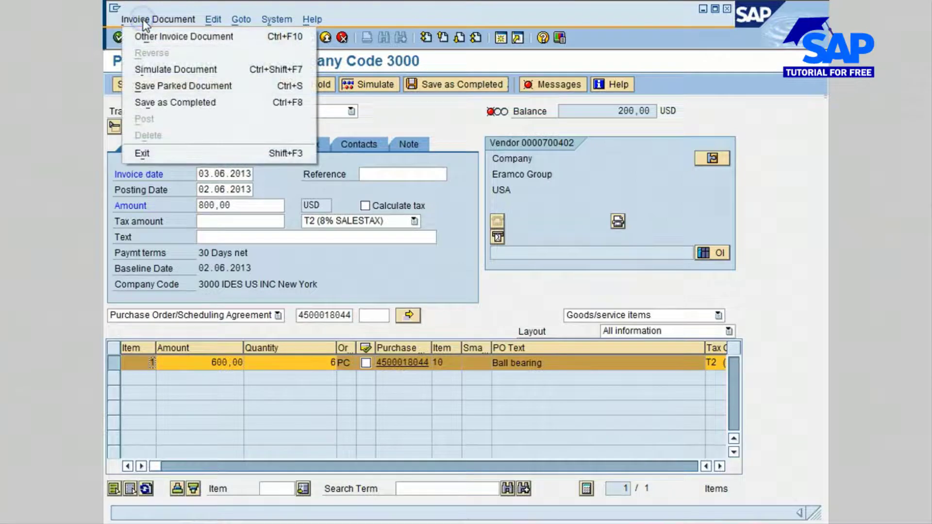
mouse_move(200, 95)
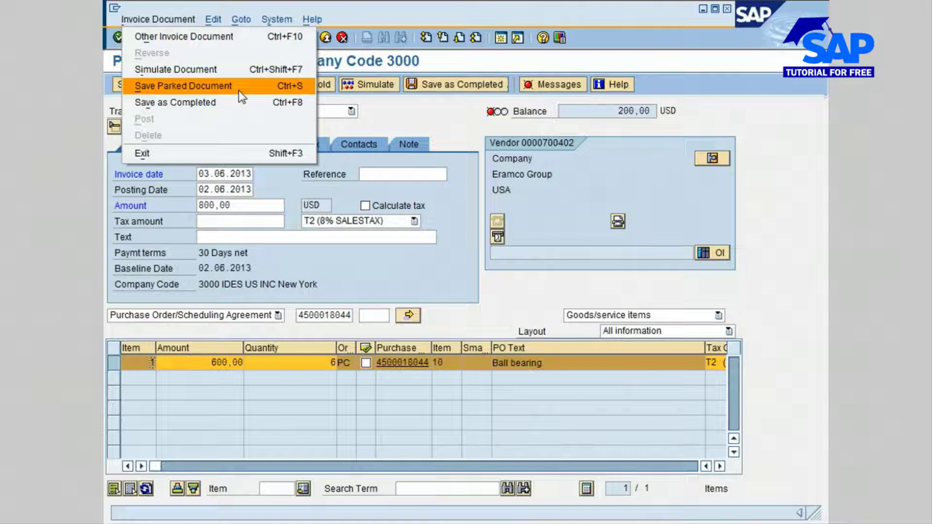
mouse_move(229, 94)
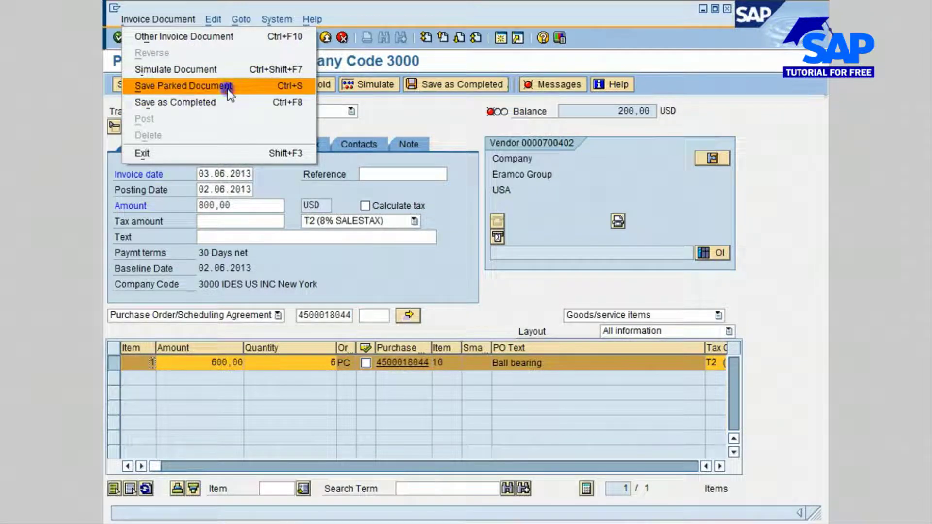
click(185, 85)
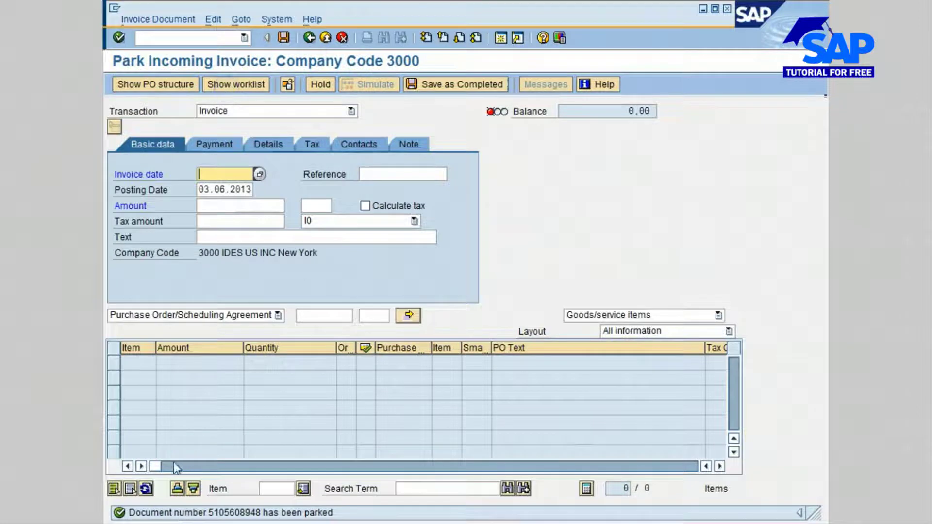
mouse_move(180, 482)
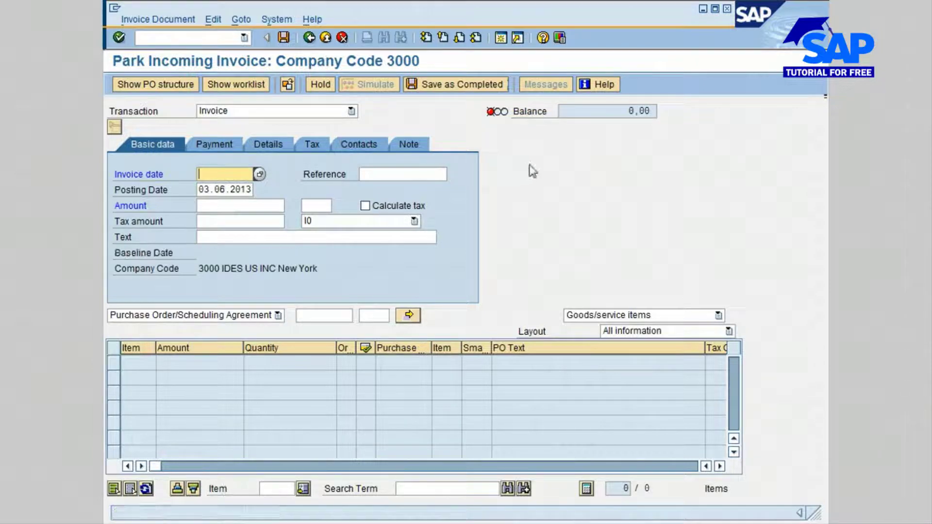
mouse_move(550, 182)
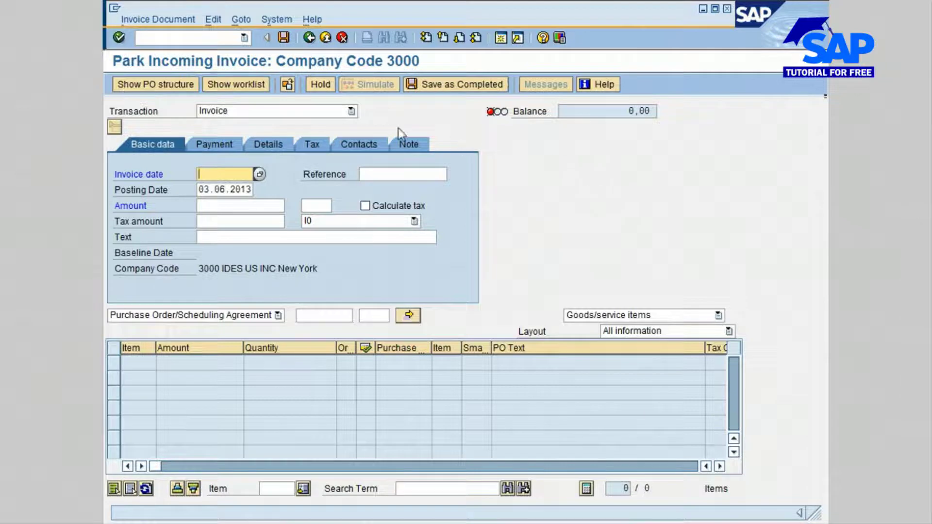
mouse_move(229, 92)
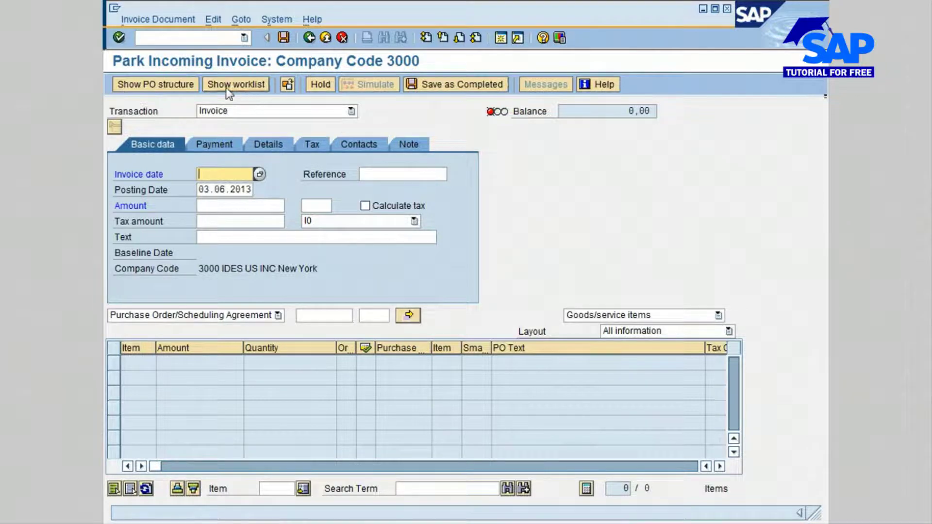
click(235, 83)
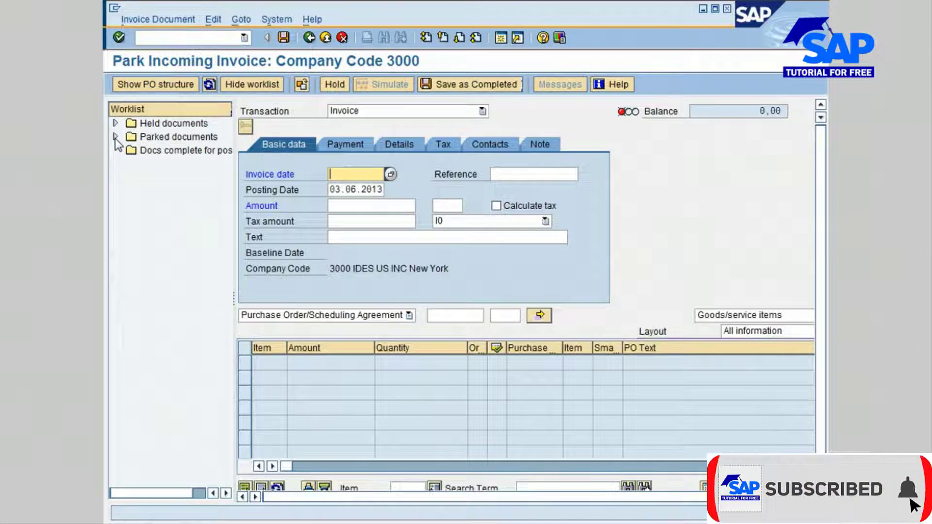
click(117, 137)
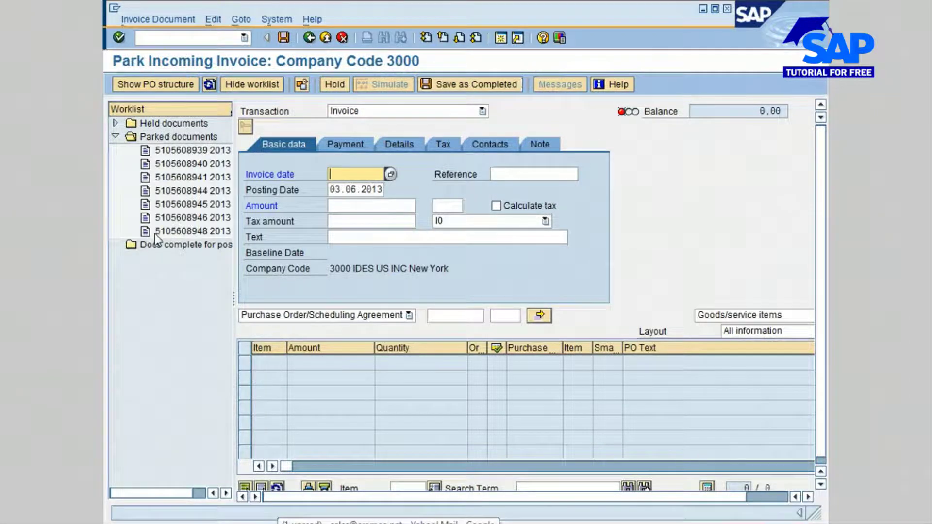
double_click(173, 231)
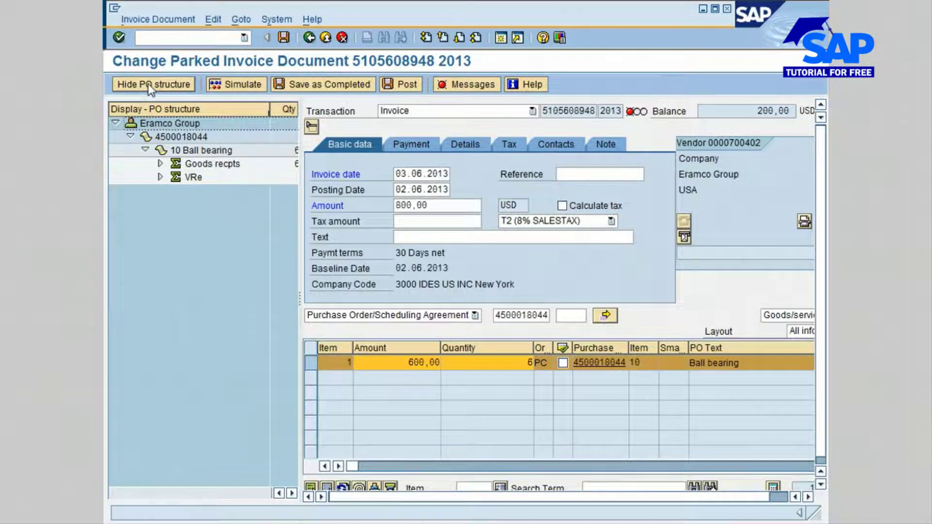
mouse_move(152, 88)
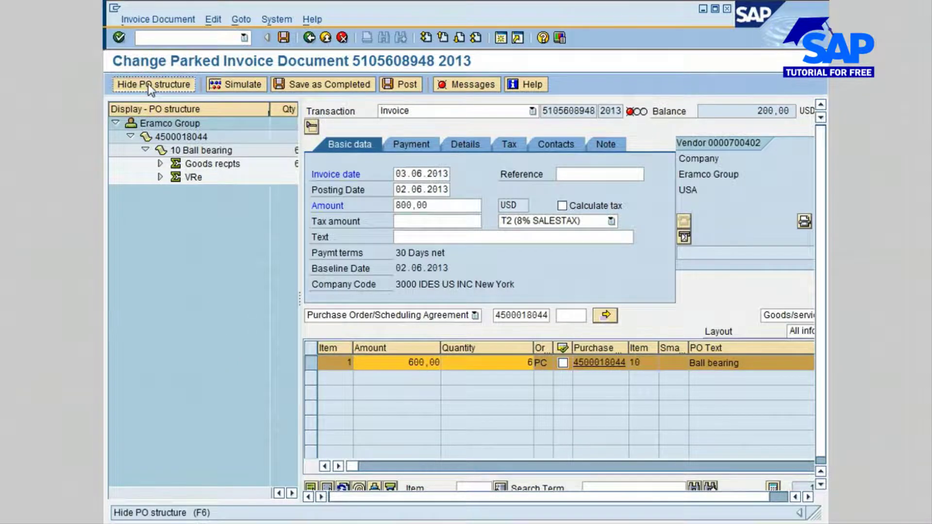
click(155, 84)
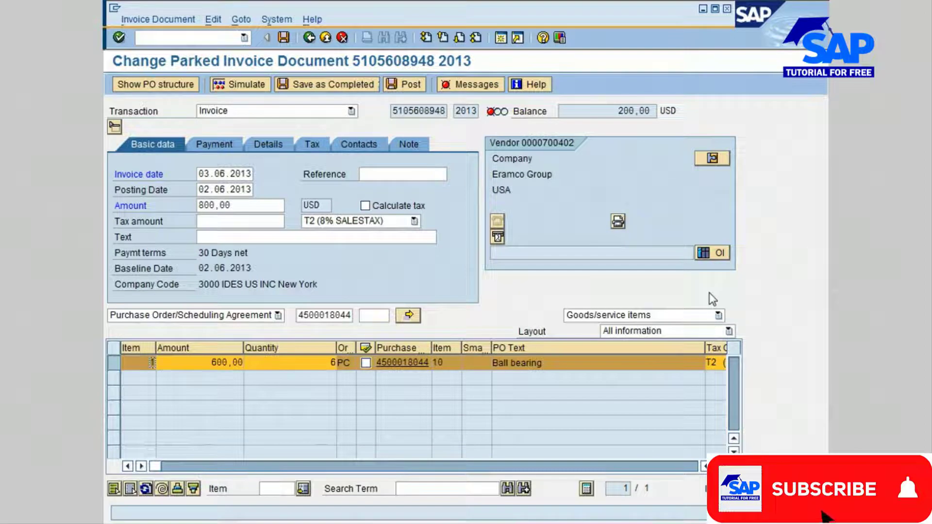
click(823, 488)
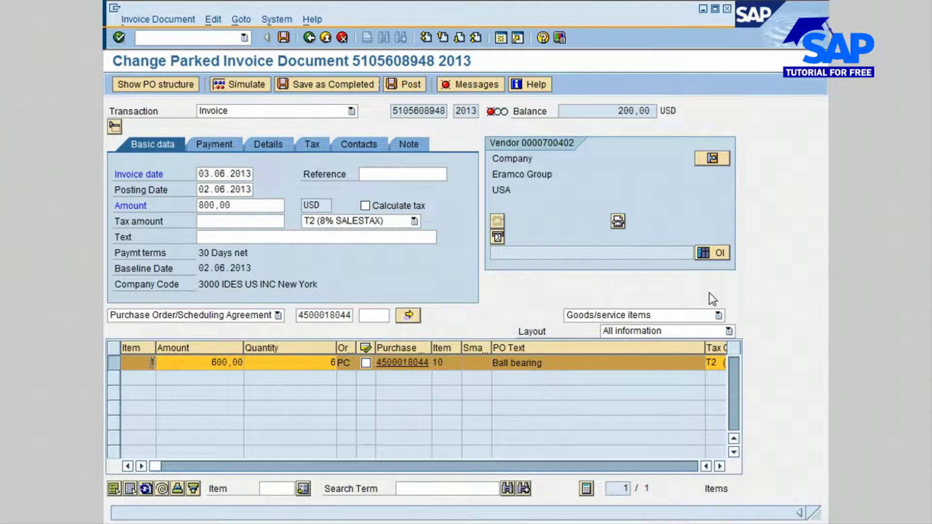
mouse_move(733, 311)
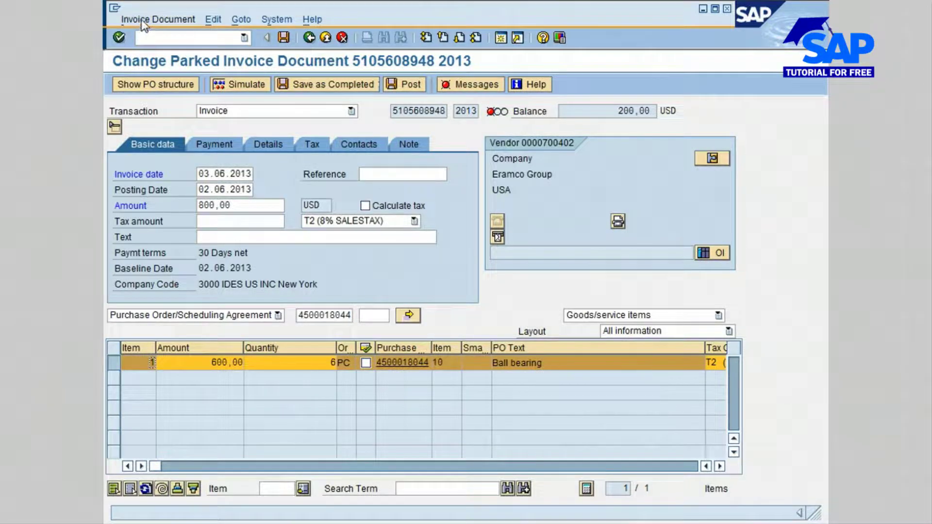
click(161, 19)
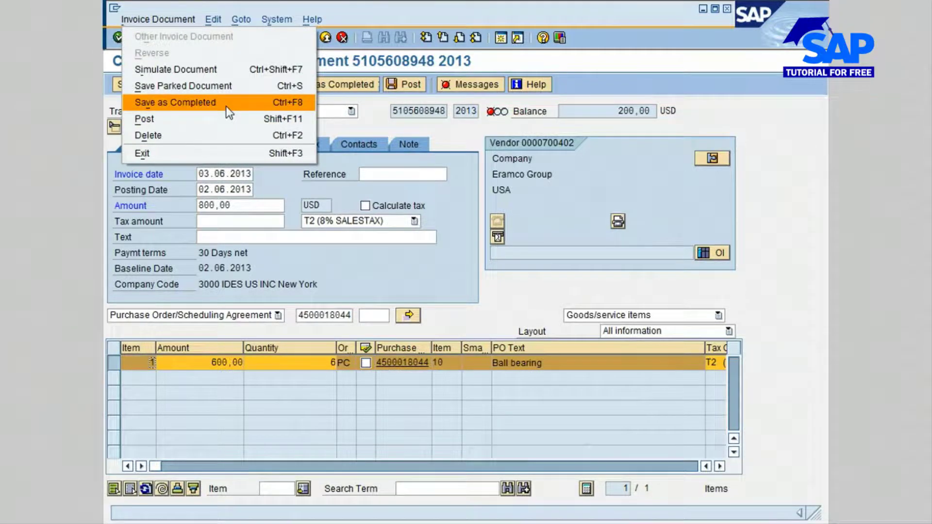
mouse_move(272, 110)
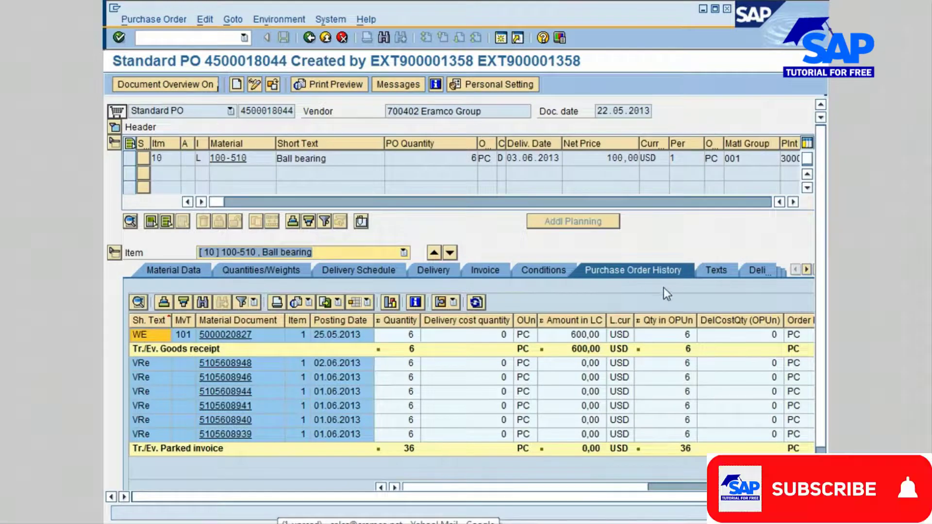
click(829, 488)
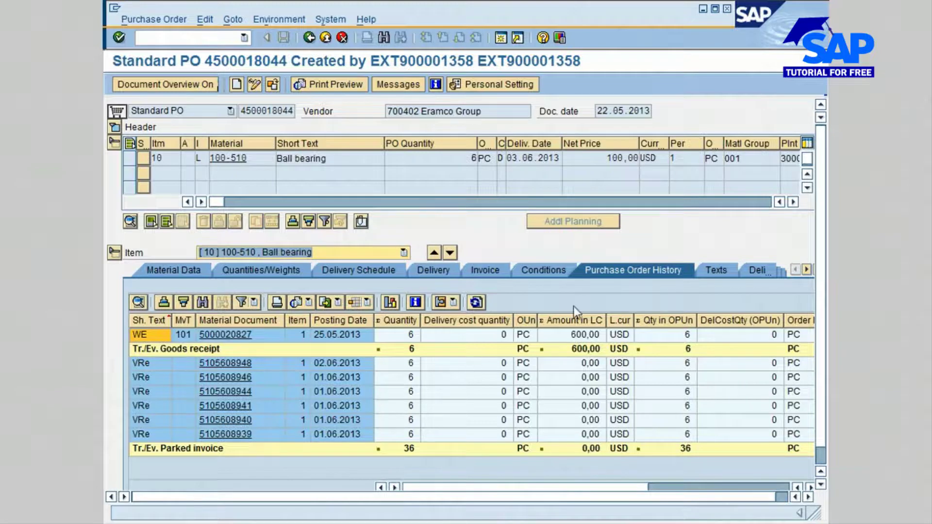
mouse_move(521, 235)
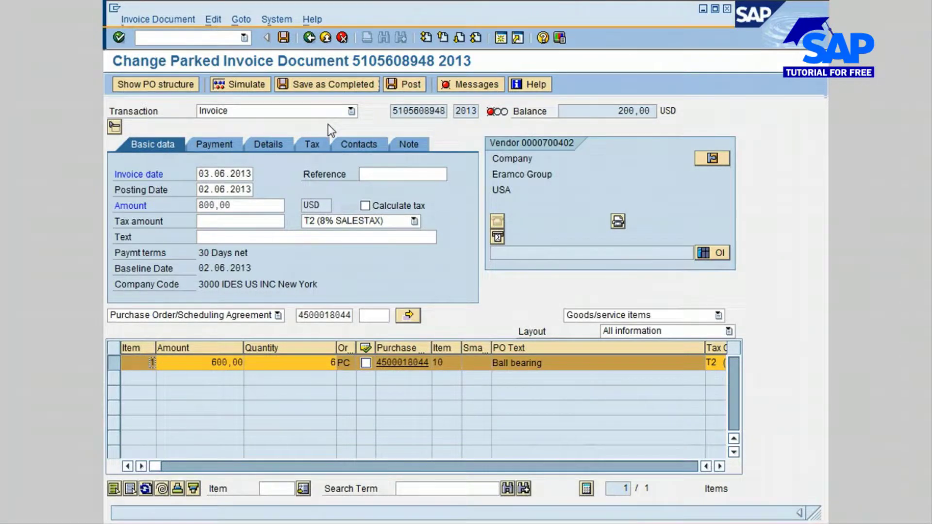
mouse_move(342, 134)
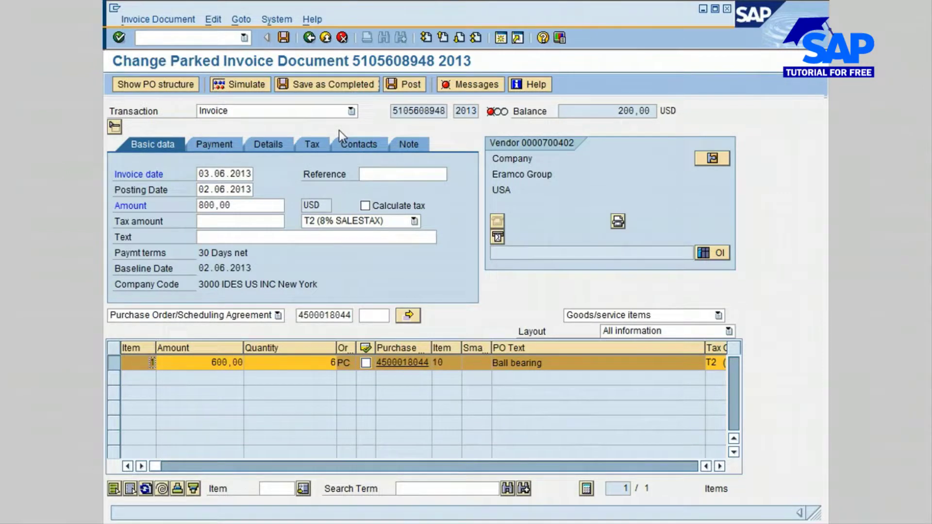
mouse_move(281, 128)
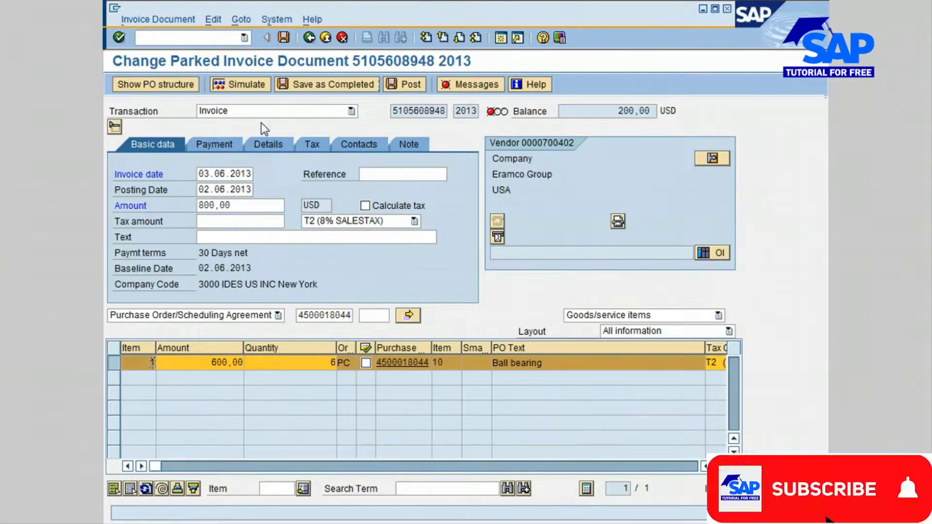
click(822, 489)
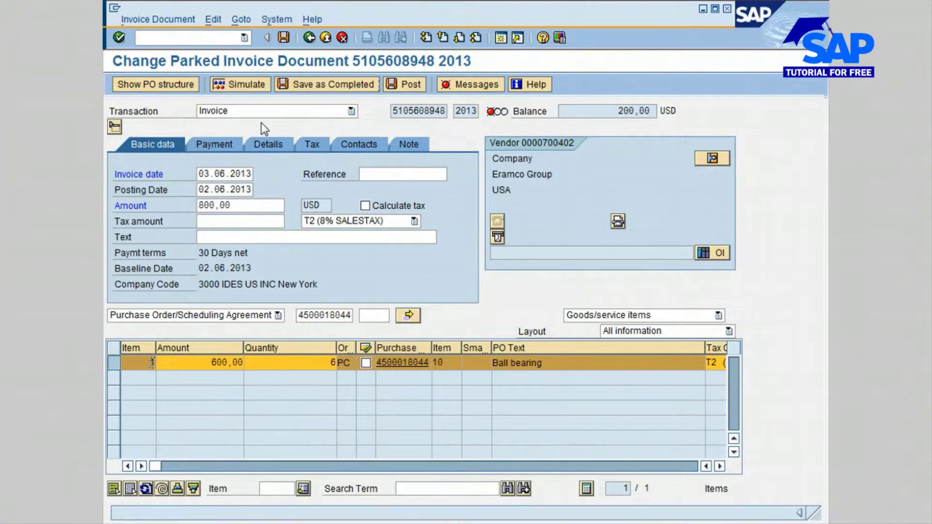
mouse_move(759, 300)
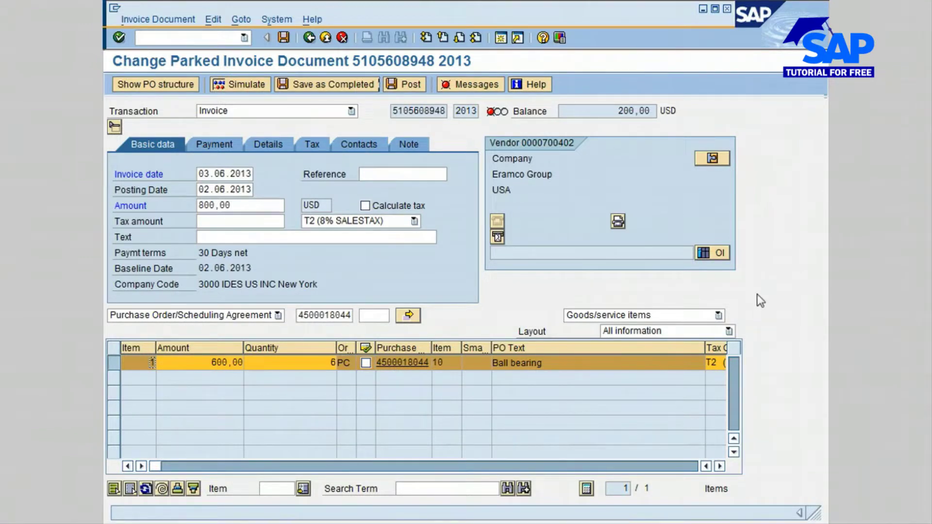
mouse_move(780, 311)
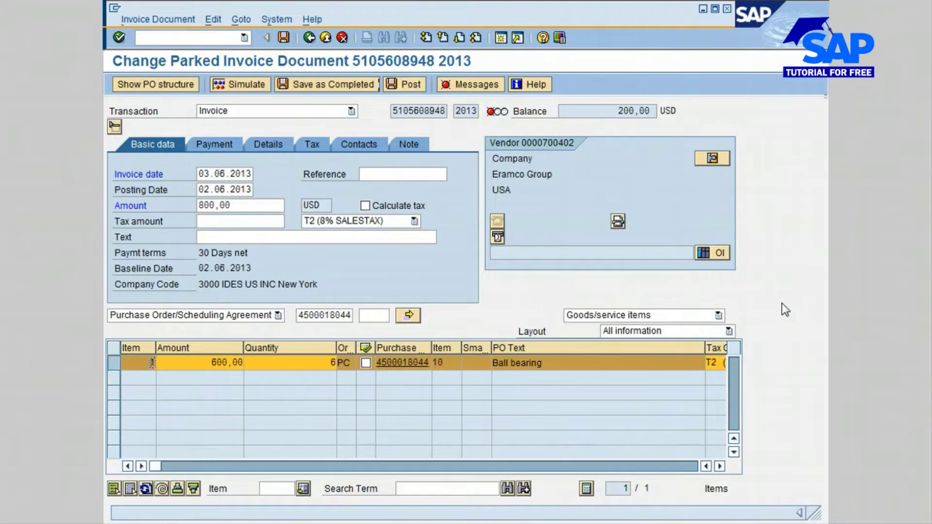
mouse_move(792, 345)
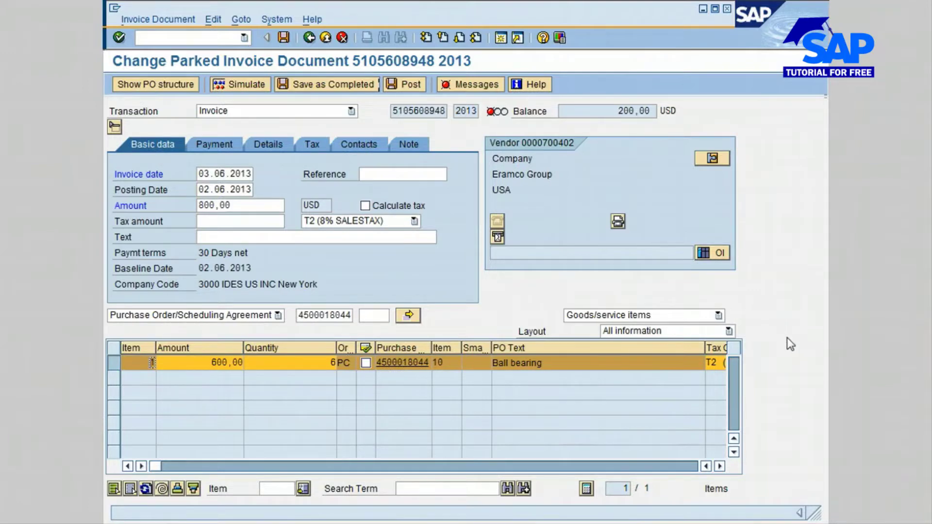